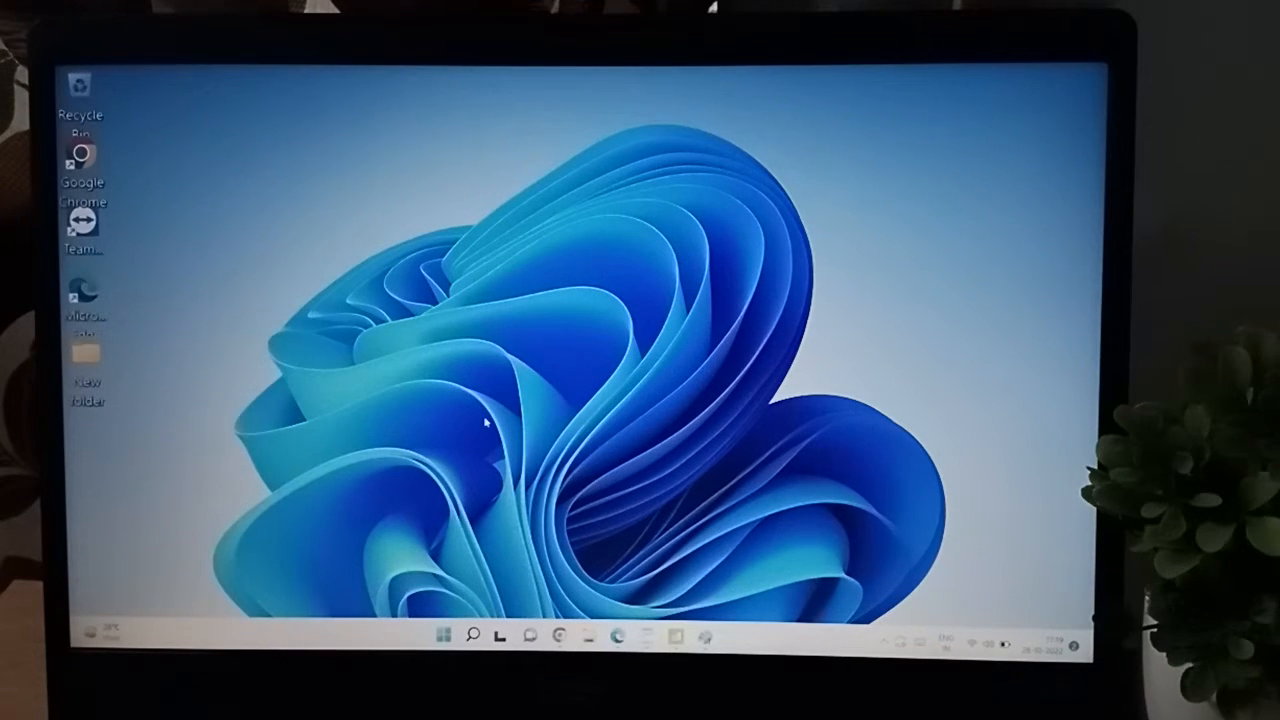
Reach the Custom scaling page under System > Display from the desktop context menu
{"action": "right_click", "coordinate": [484, 424]}
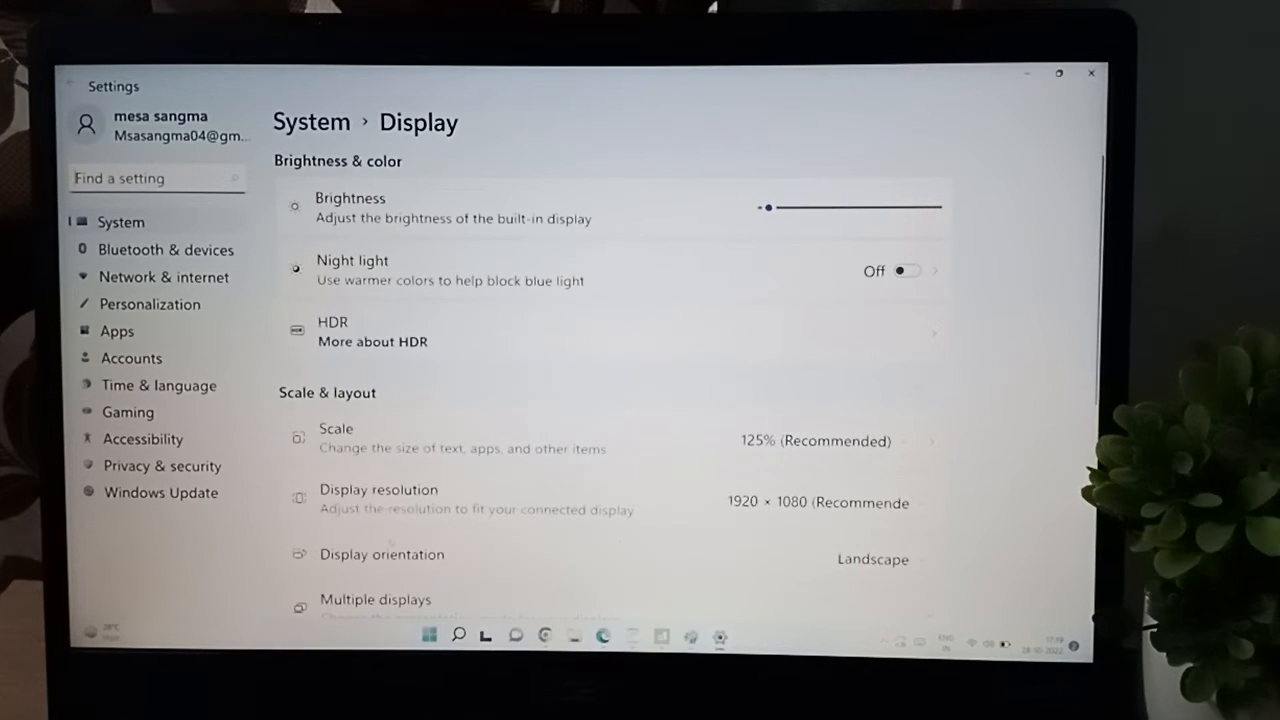
{"action": "scroll", "scroll_direction": "down", "scroll_amount": 3}
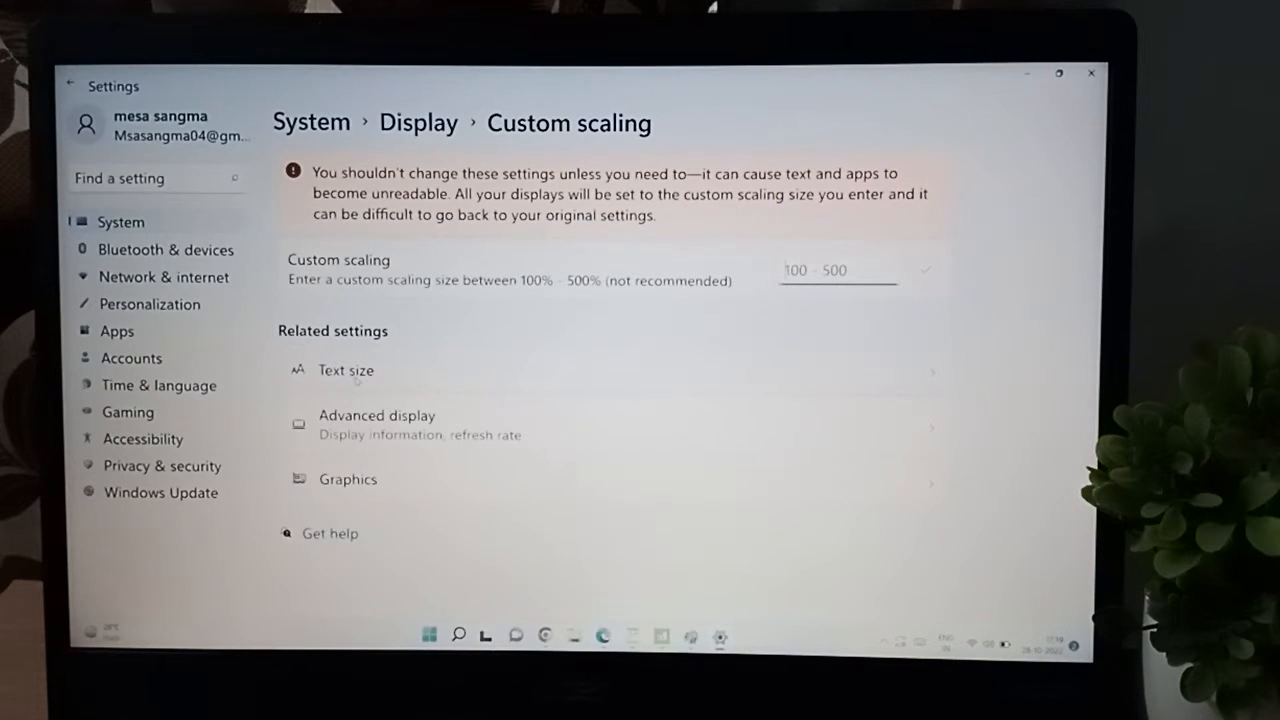
Go to Accessibility > Text size via the Related settings link
{"action": "left_click", "coordinate": [344, 370]}
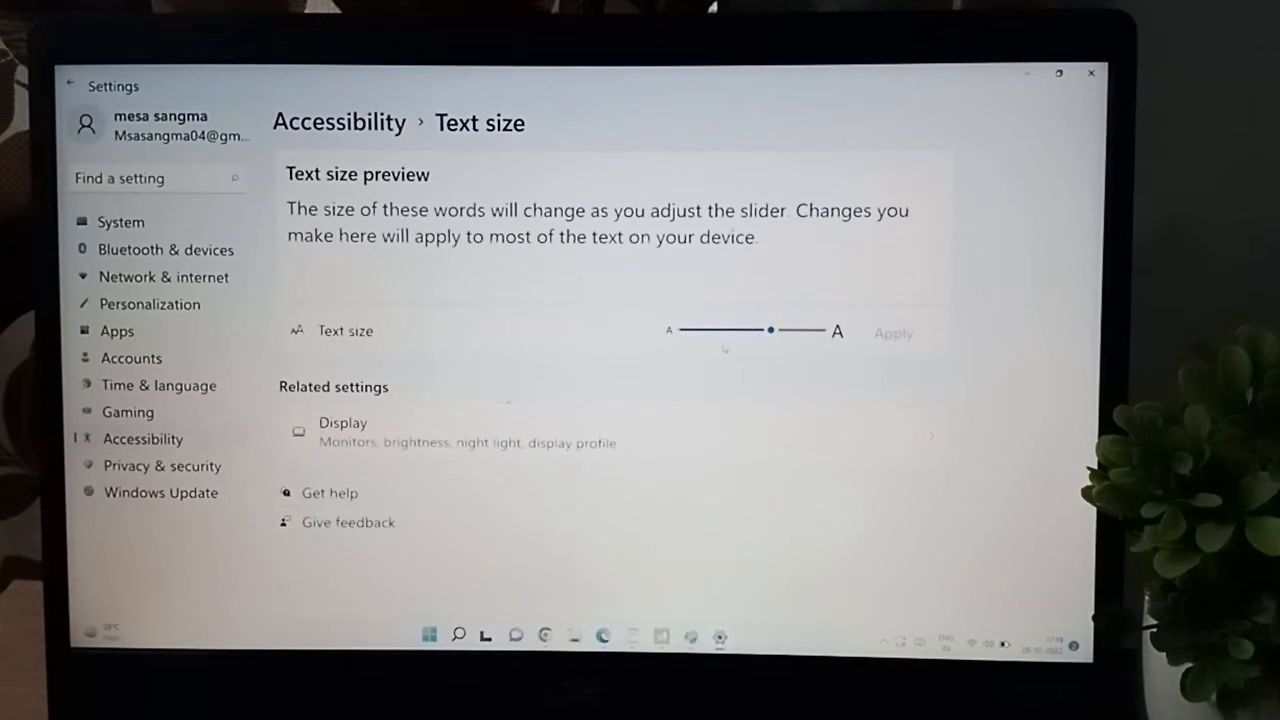
Drag the text size slider from about 107% to a much larger value, leaving Apply enabled
{"action": "left_click_drag", "start_coordinate": [770, 330], "coordinate": [690, 330]}
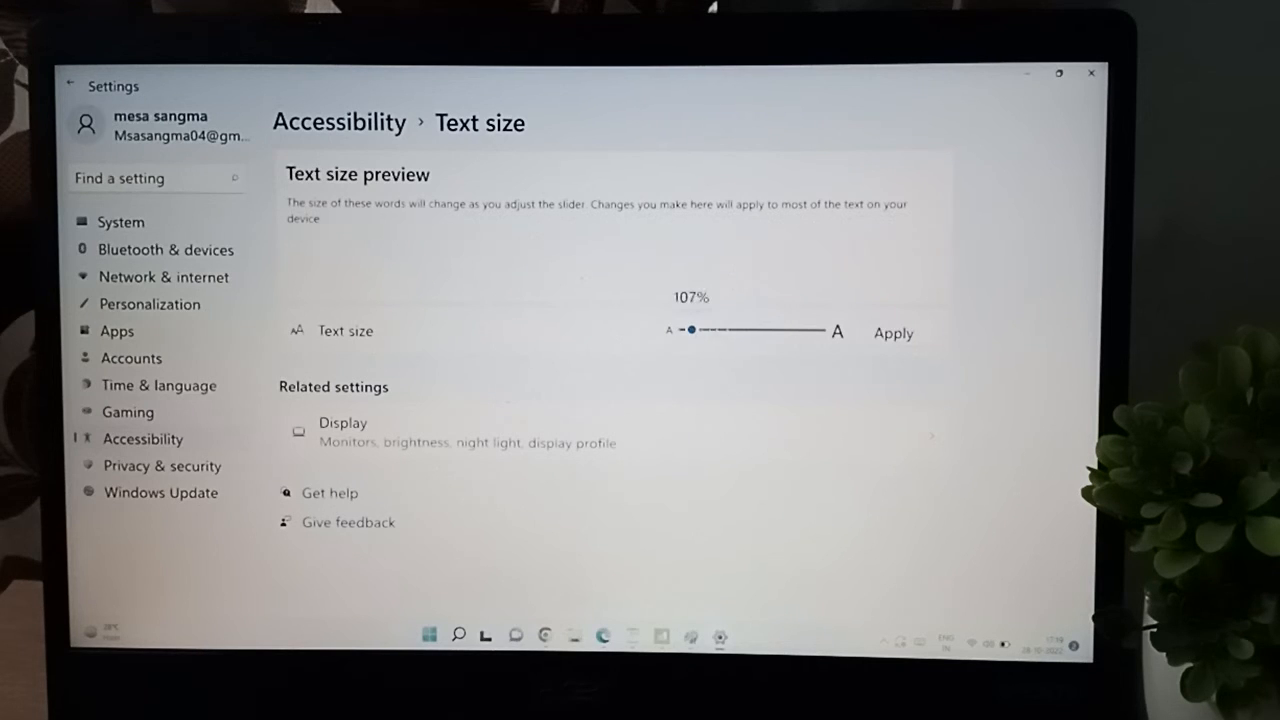
{"action": "left_click_drag", "start_coordinate": [690, 330], "coordinate": [778, 330]}
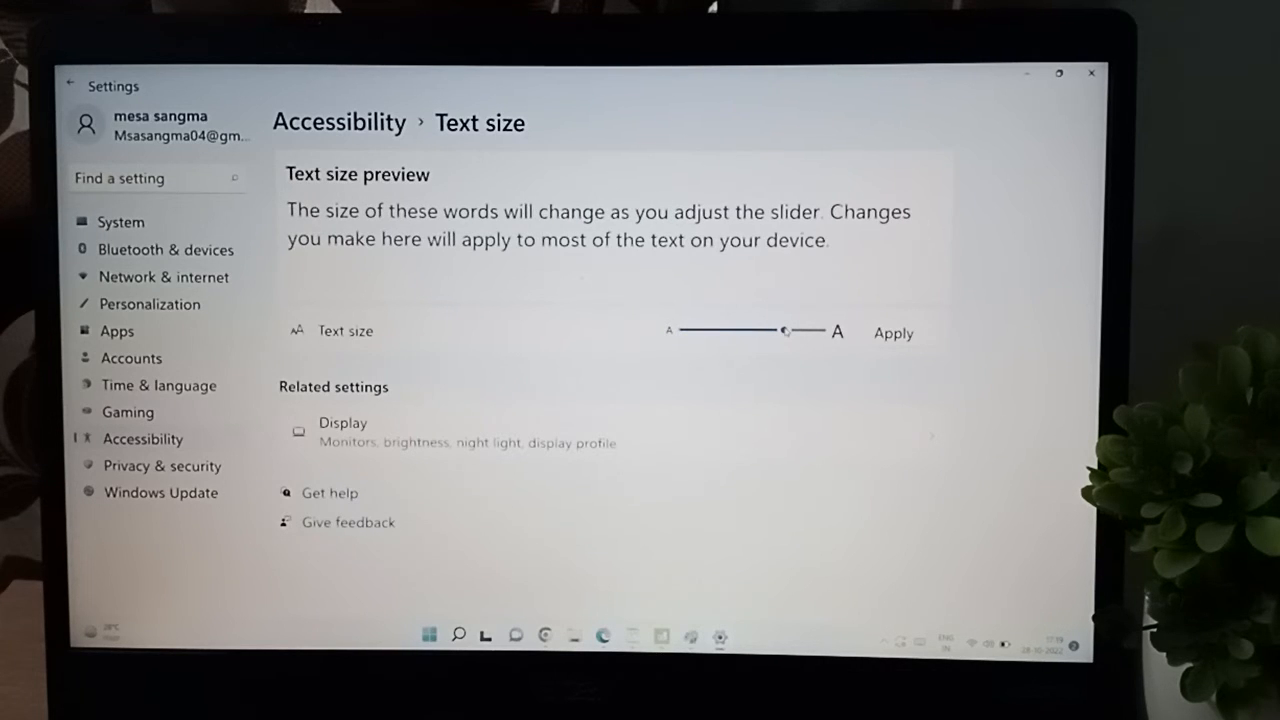
{"action": "left_click_drag", "start_coordinate": [784, 330], "coordinate": [784, 330]}
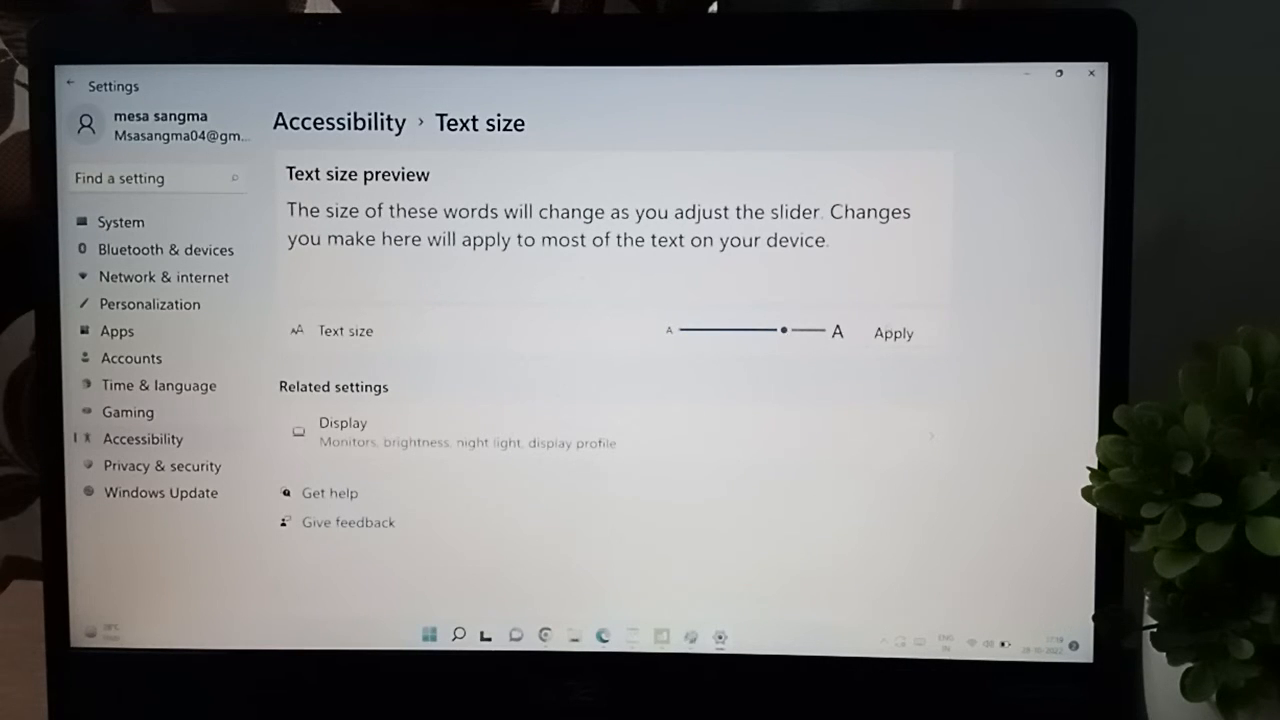